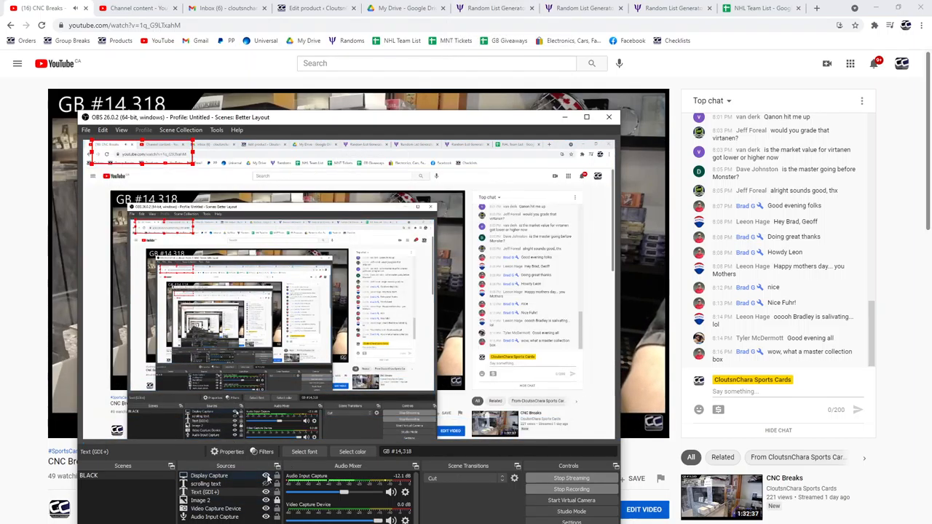
- Rename the Untitled spreadsheet to 'CnC14318'
left_click(444, 8)
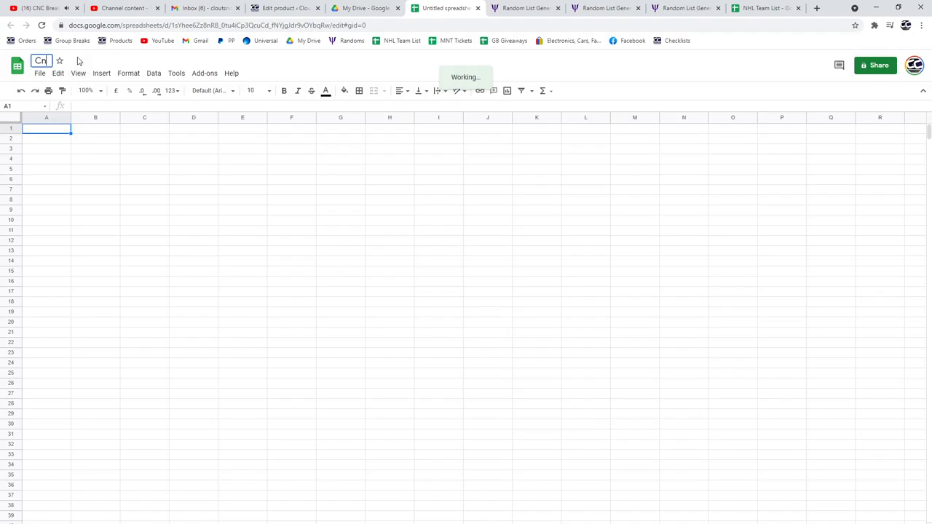
type("CnC14318")
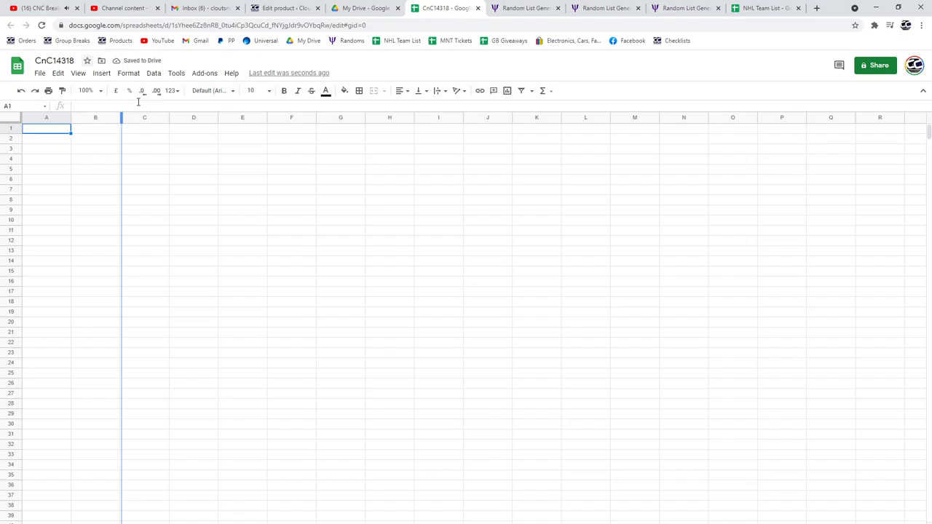
- Copy the shuffled names-and-spots list into columns A and B starting at A1
left_click(526, 8)
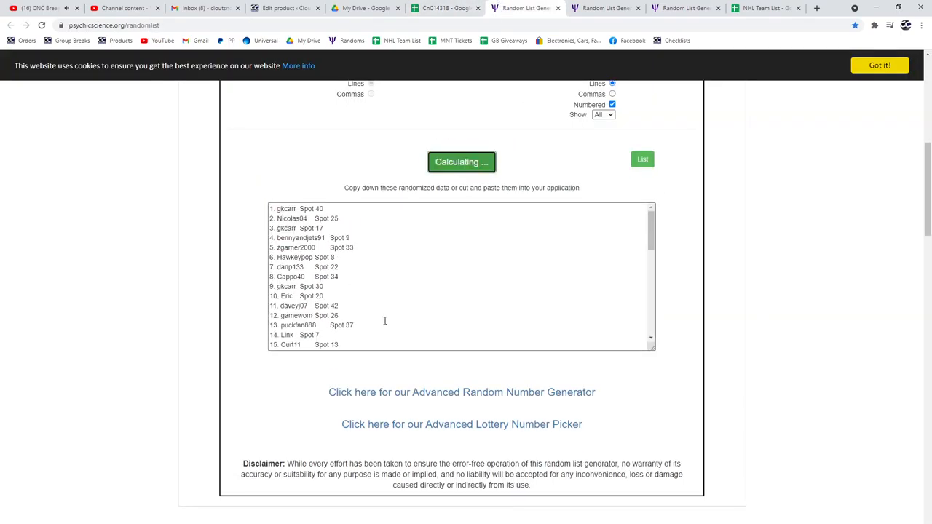
left_click(462, 161)
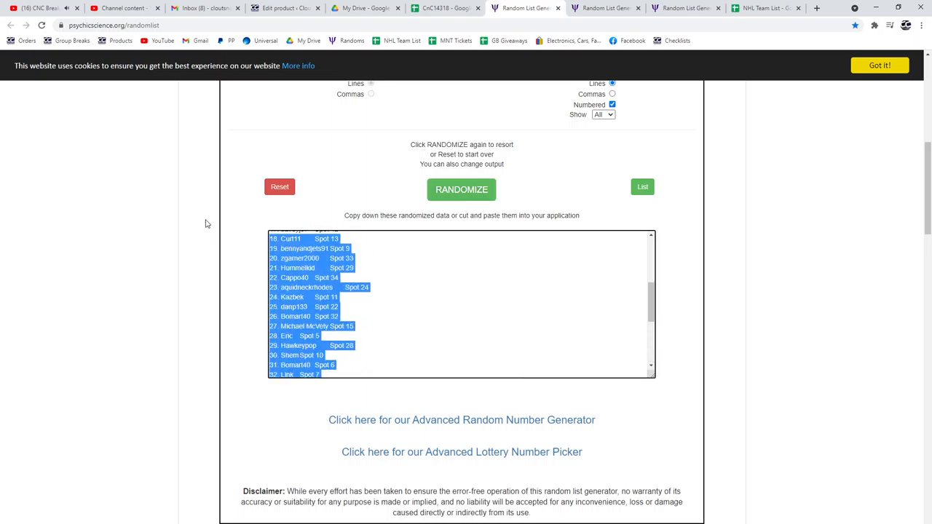
left_click(445, 8)
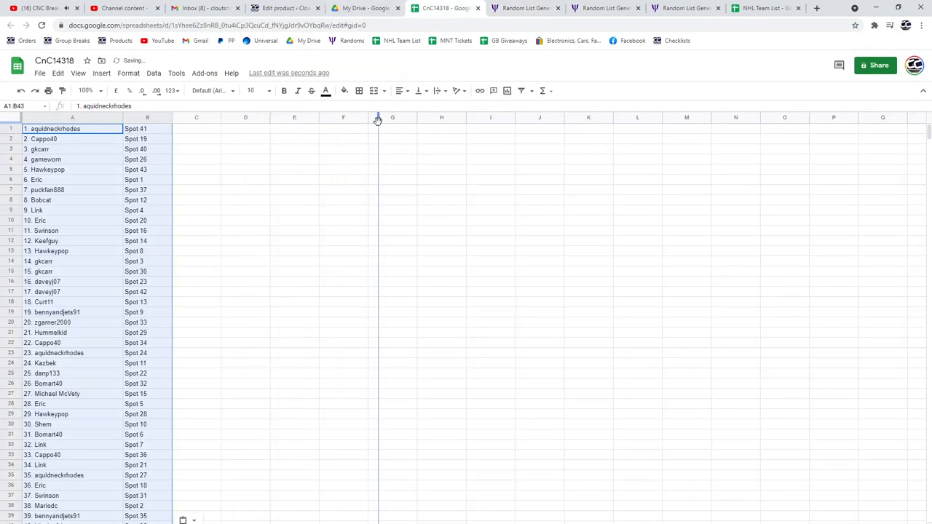
- Reshuffle the 2015 UD Team Canada base card list and paste it into C1
left_click(523, 8)
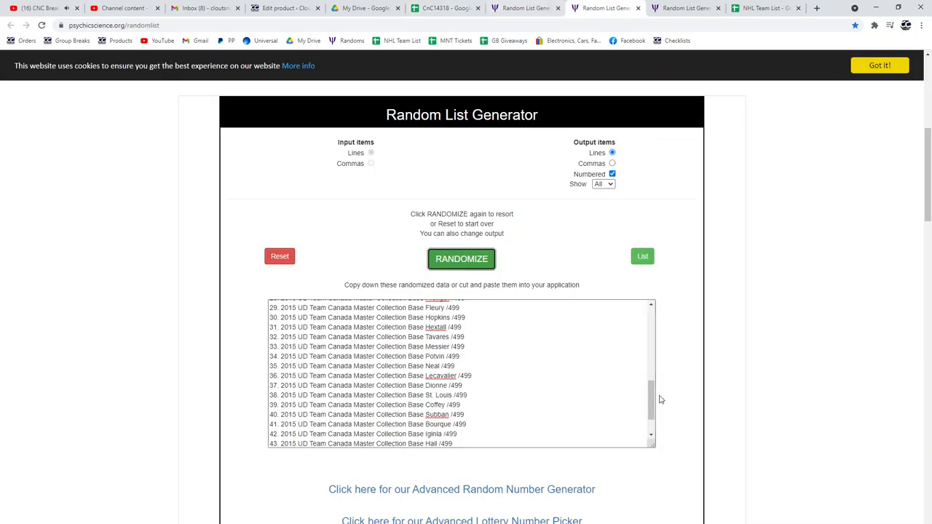
left_click(461, 258)
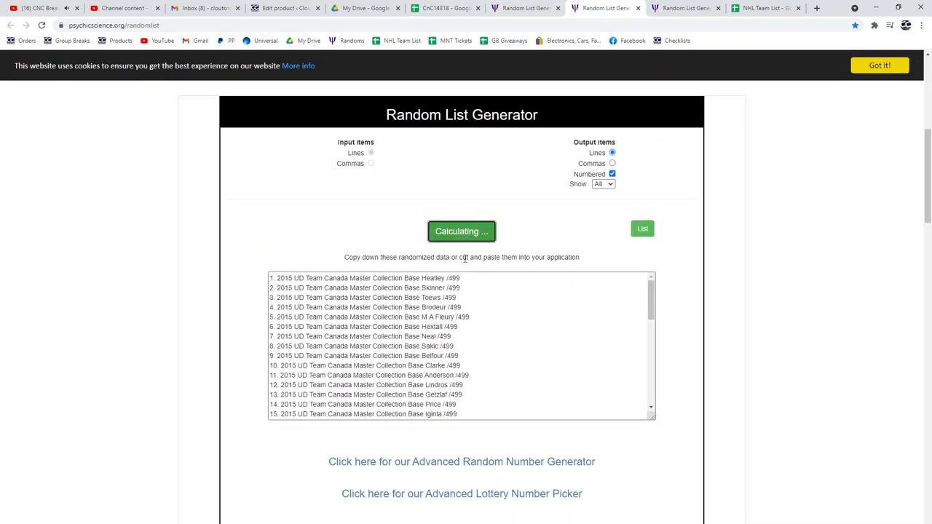
scroll("down", 3)
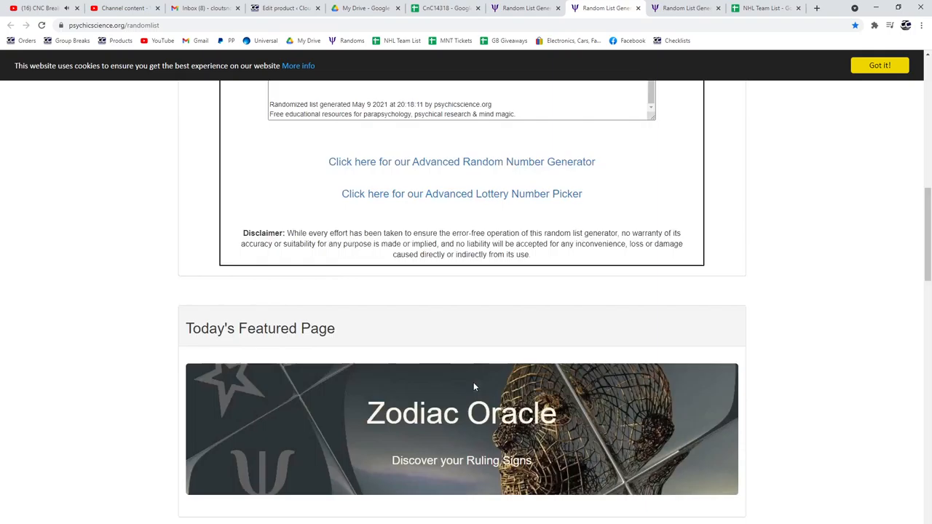
scroll("up", 3)
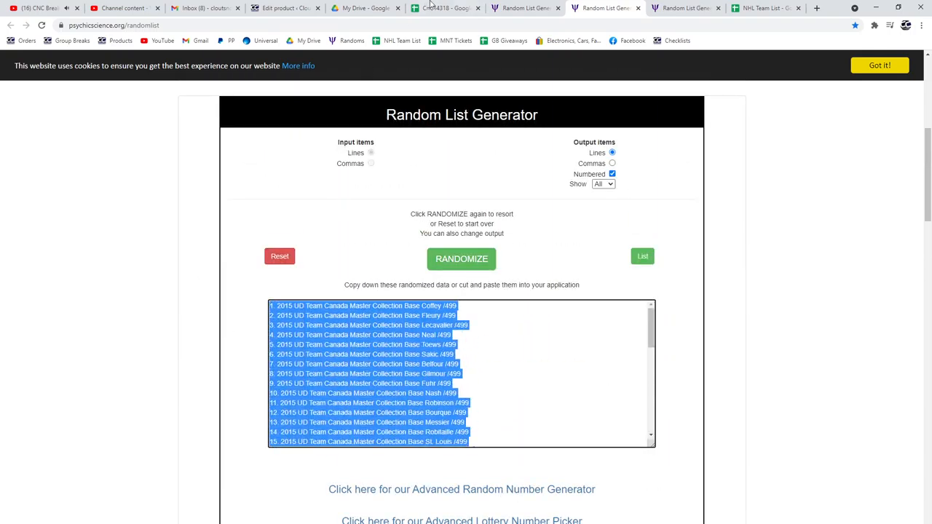
left_click(445, 8)
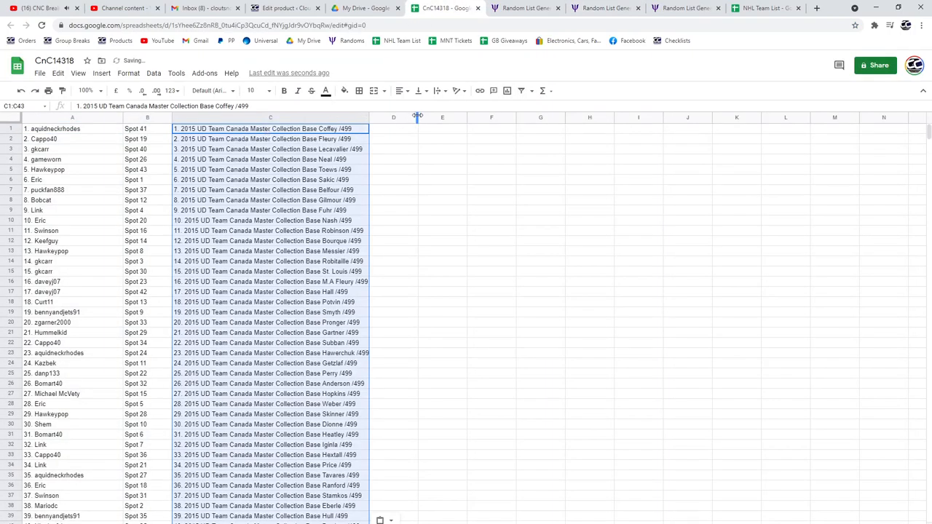
- Reshuffle the hits list of quad jerseys and autographs and paste it into D1
left_click(681, 8)
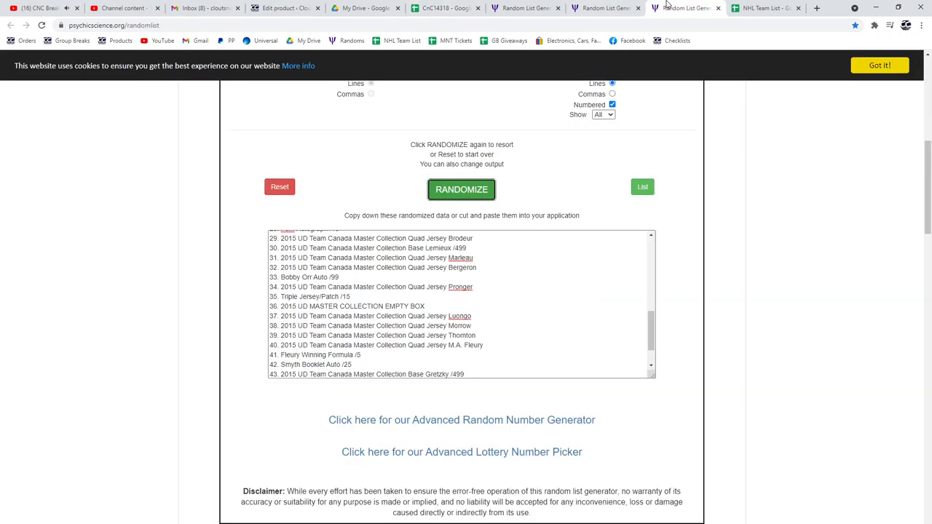
left_click(461, 190)
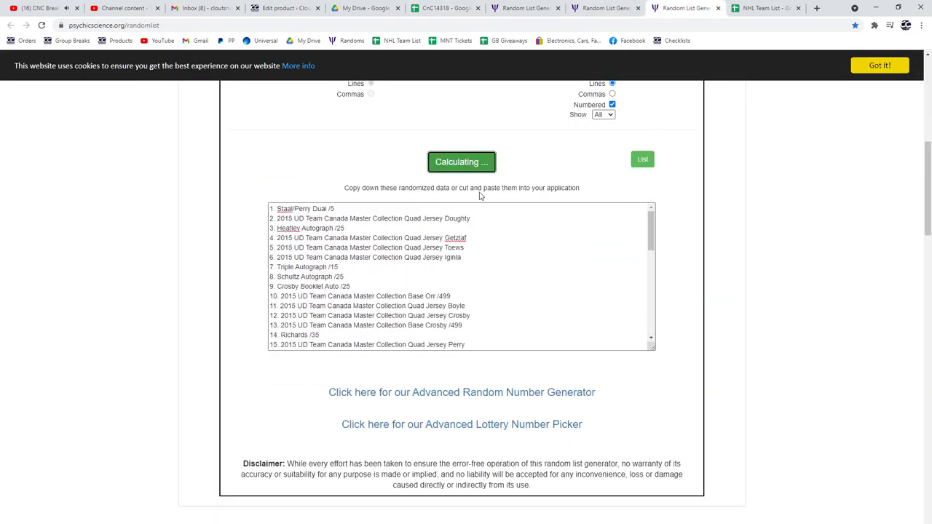
left_click(462, 162)
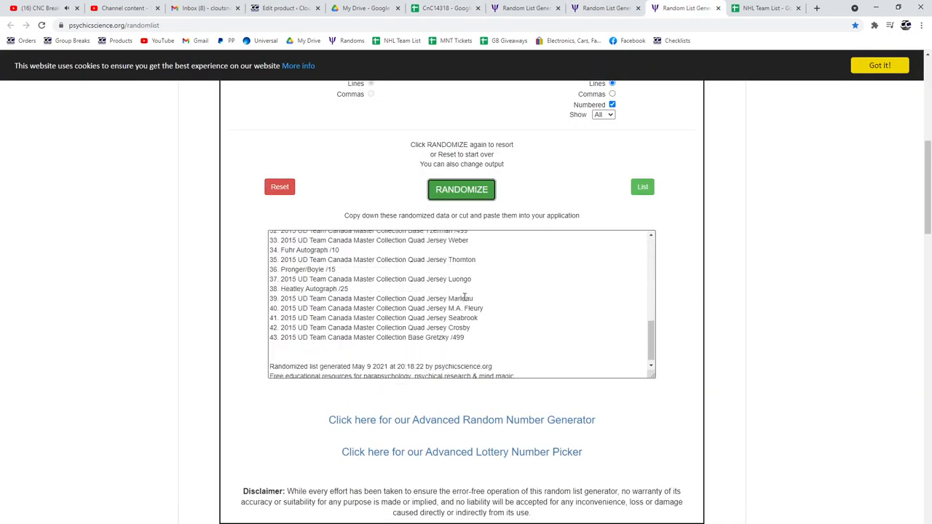
left_click(461, 189)
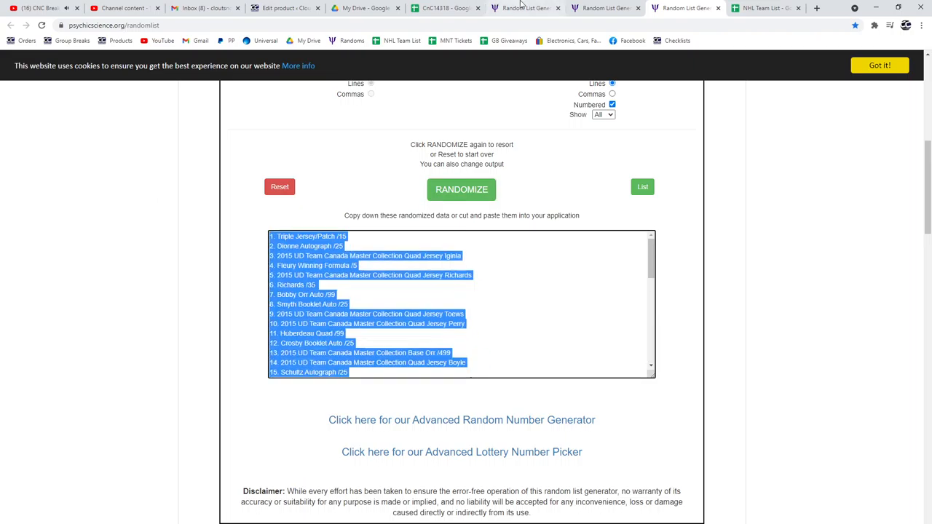
left_click(445, 8)
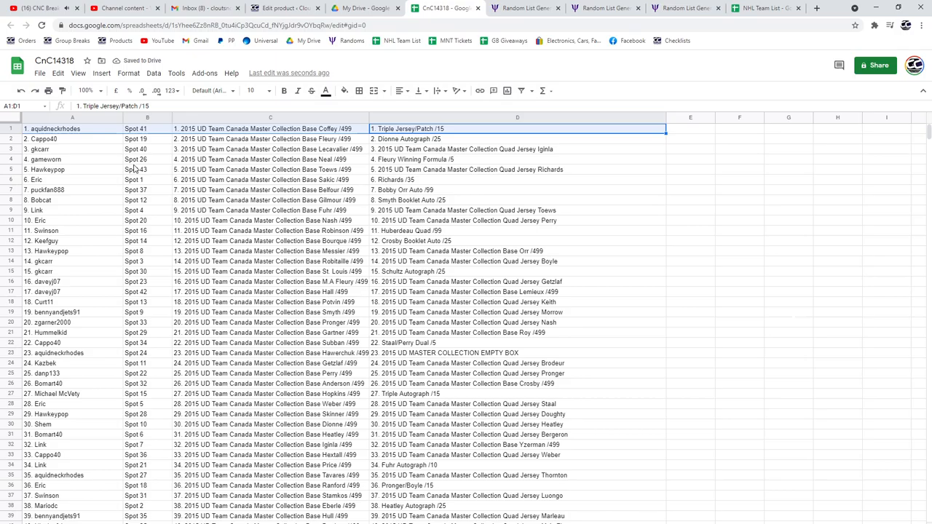
mouse_move(292, 104)
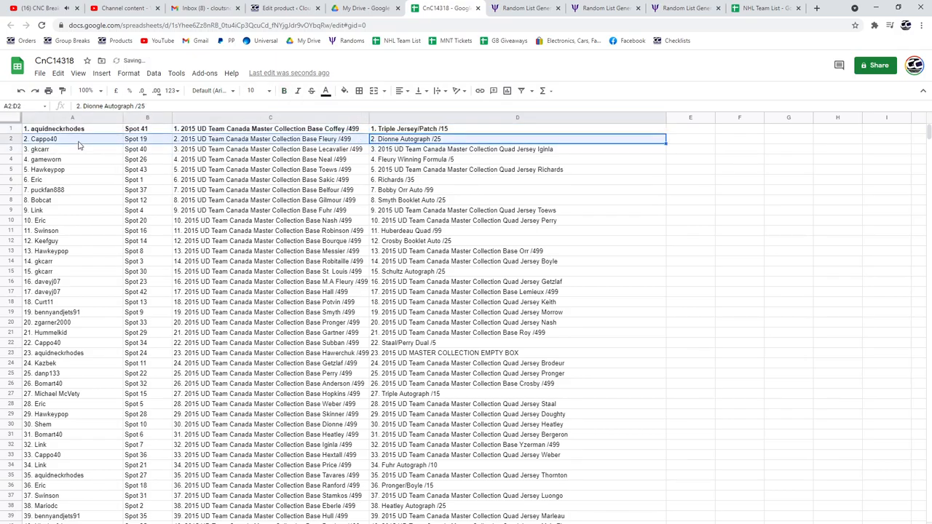
- Bold the winning rows: Richards /35, Bobby Orr Auto /99, Huberdeau Quad /99, Heatley Autograph /25
left_click(284, 90)
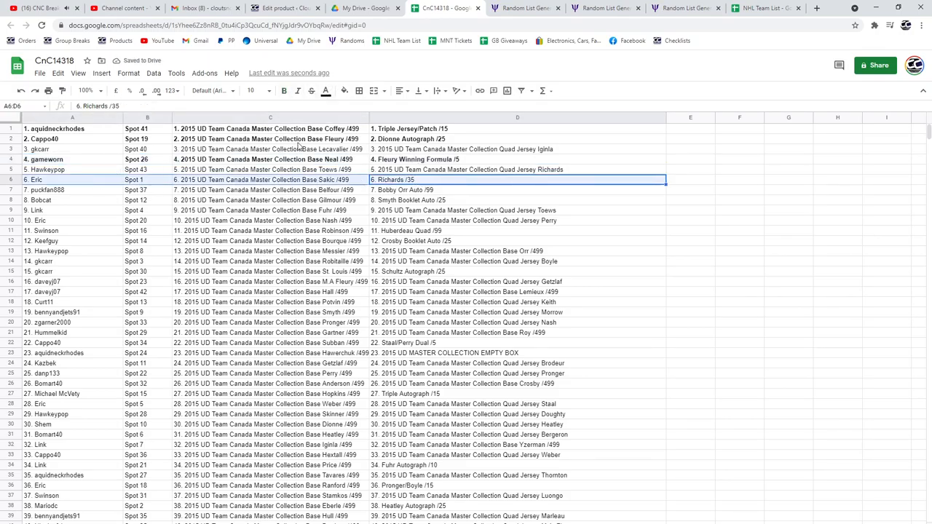
left_click(284, 90)
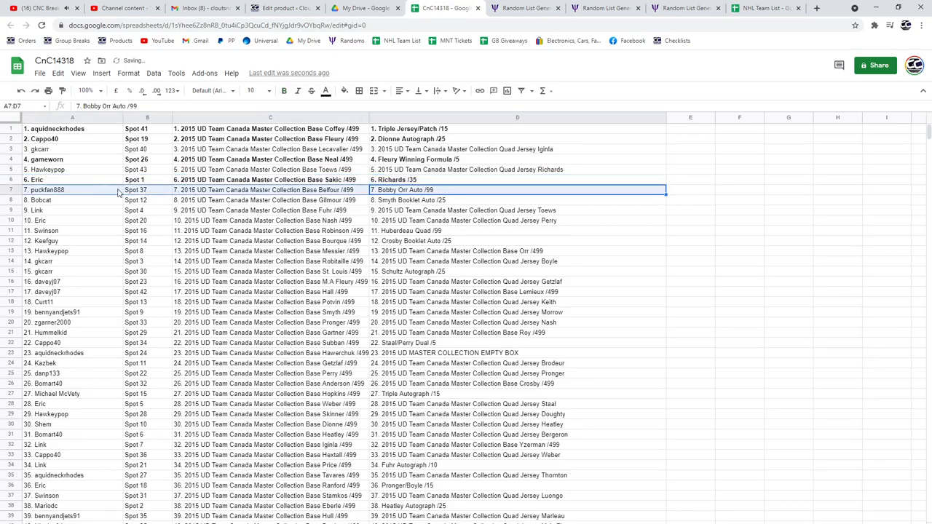
left_click(284, 90)
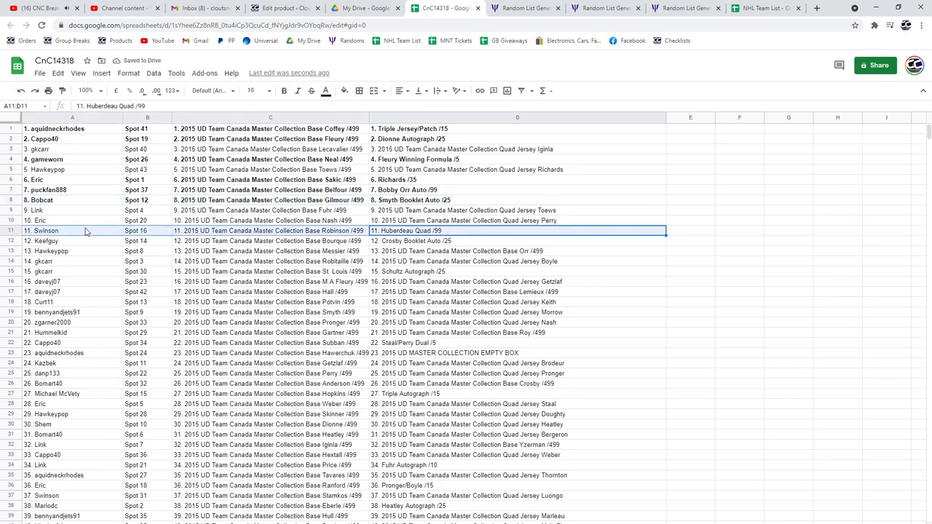
left_click(284, 90)
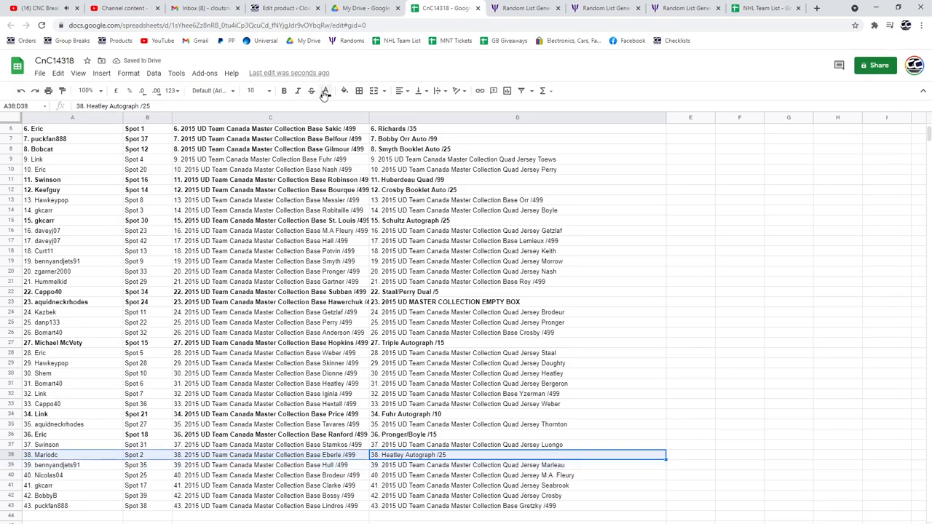
left_click(283, 90)
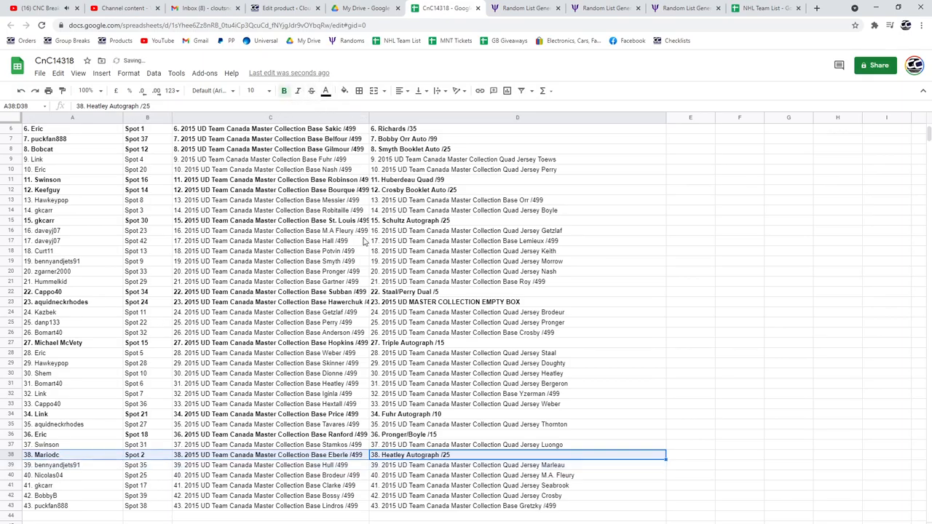